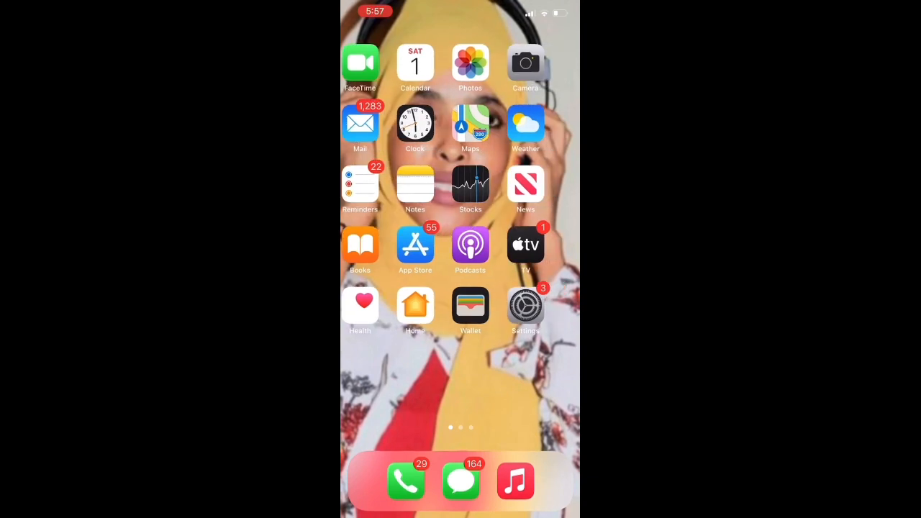
Swipe left twice to reach the third home screen page holding Chrome.
scroll(left, 3)
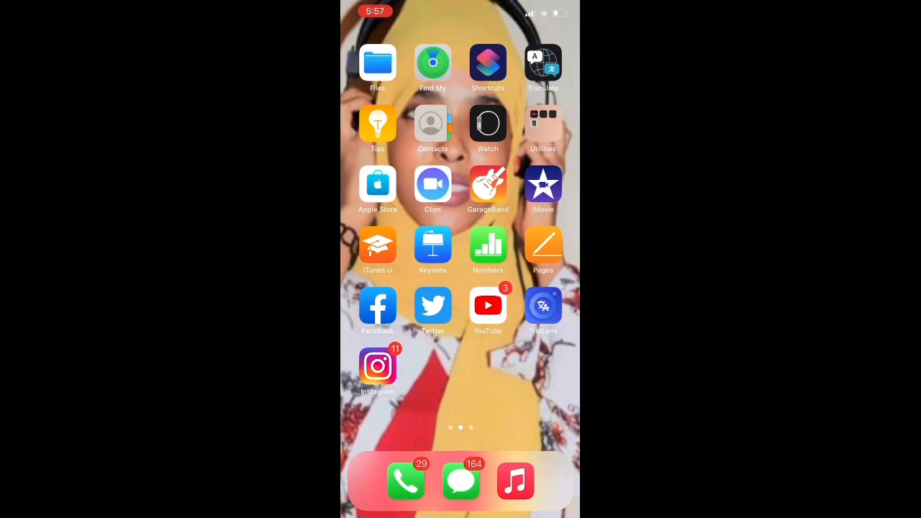
scroll(left, 3)
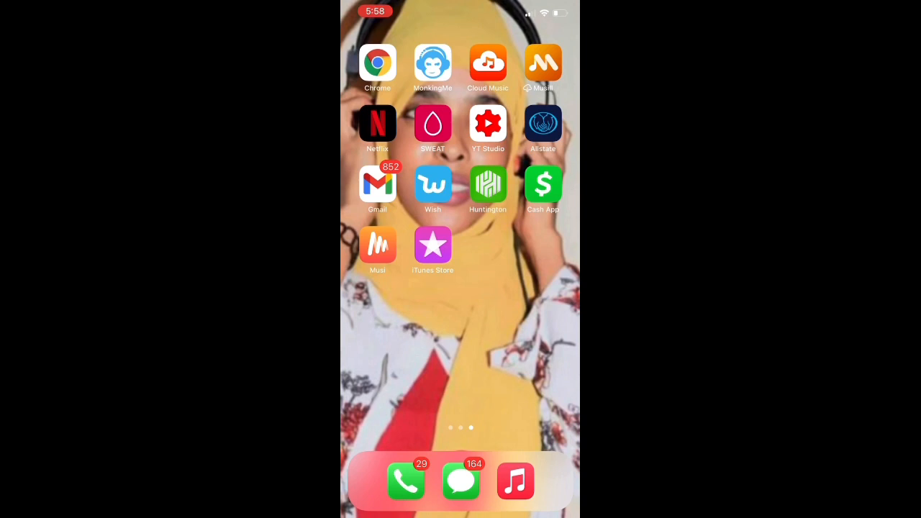
Launch Chrome, type 'el' in the search bar, and pick the 'electronic lottery' suggestion.
click(378, 63)
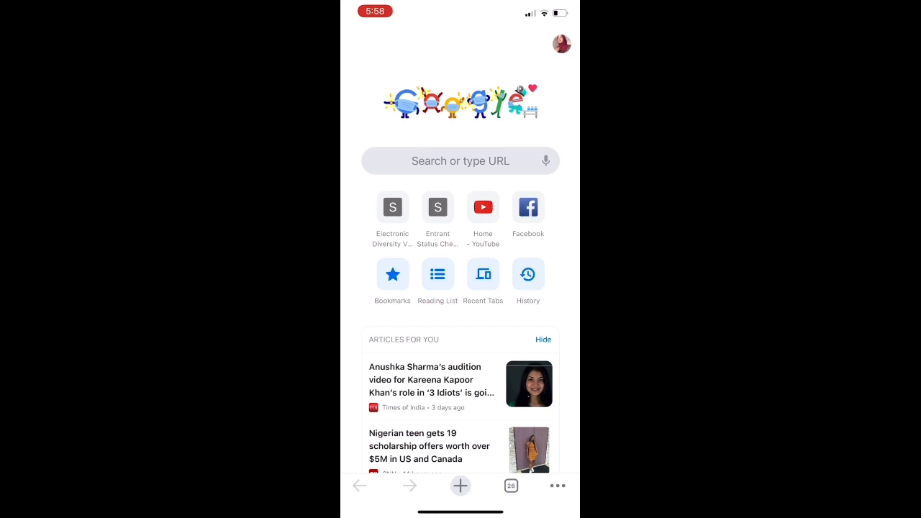
click(460, 160)
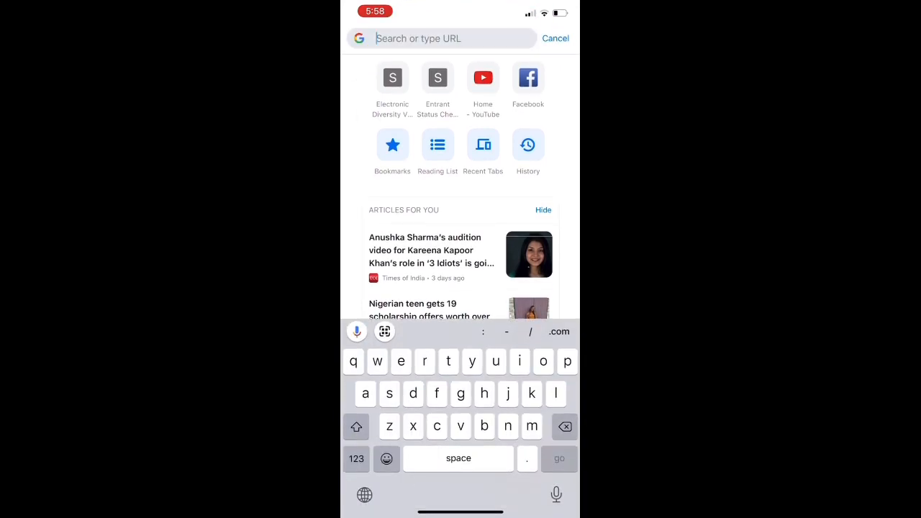
text(el)
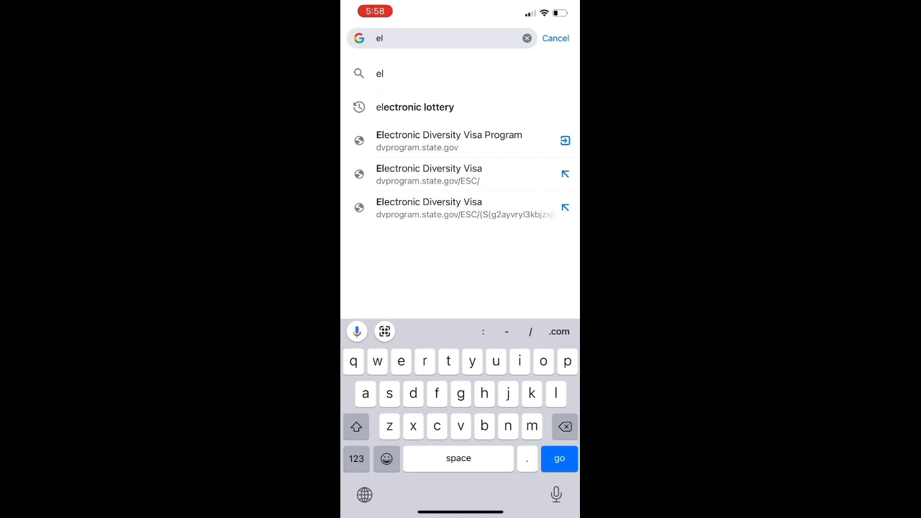
click(414, 106)
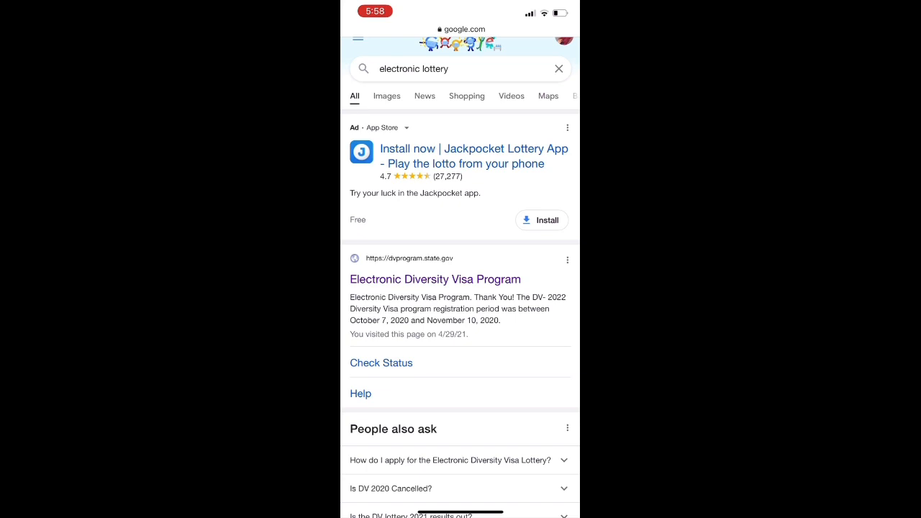
Open the Electronic Diversity Visa Program result and go to the DV-2021 Check Status page.
click(434, 279)
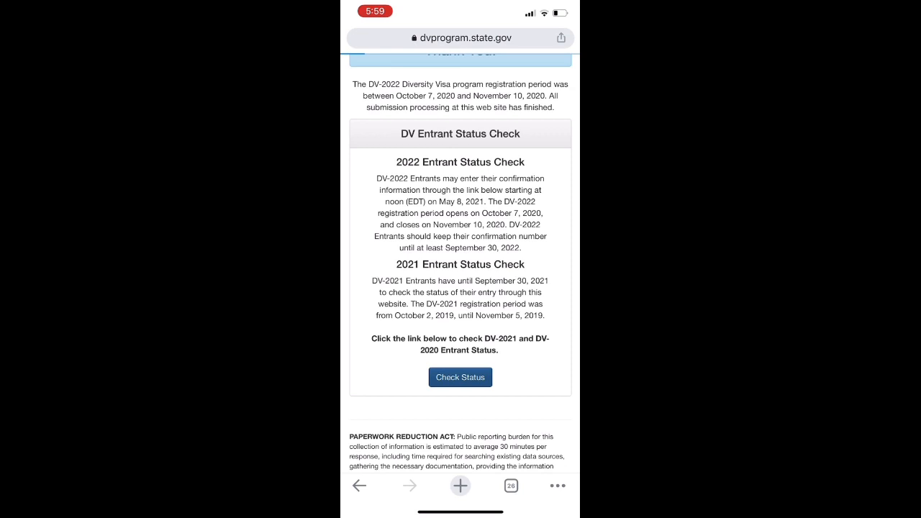
click(459, 377)
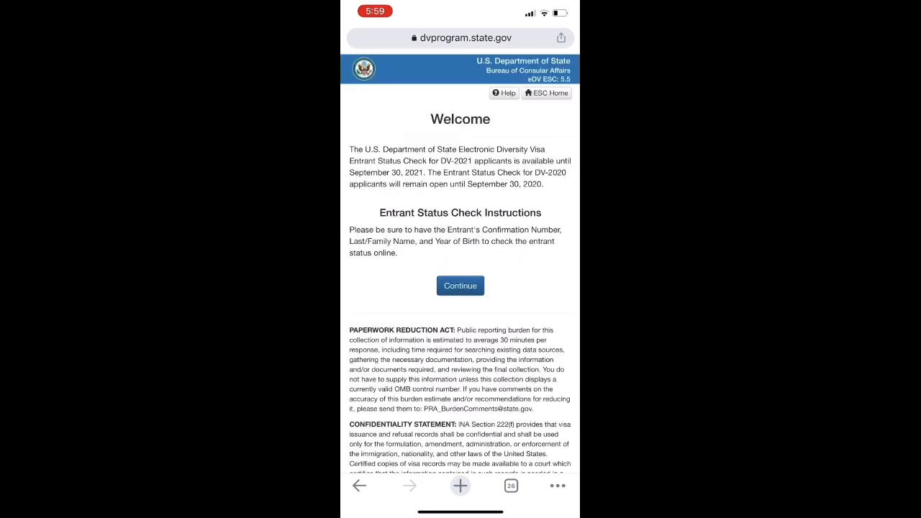
Continue past the welcome page to the empty Enter Entrant Information form.
click(460, 286)
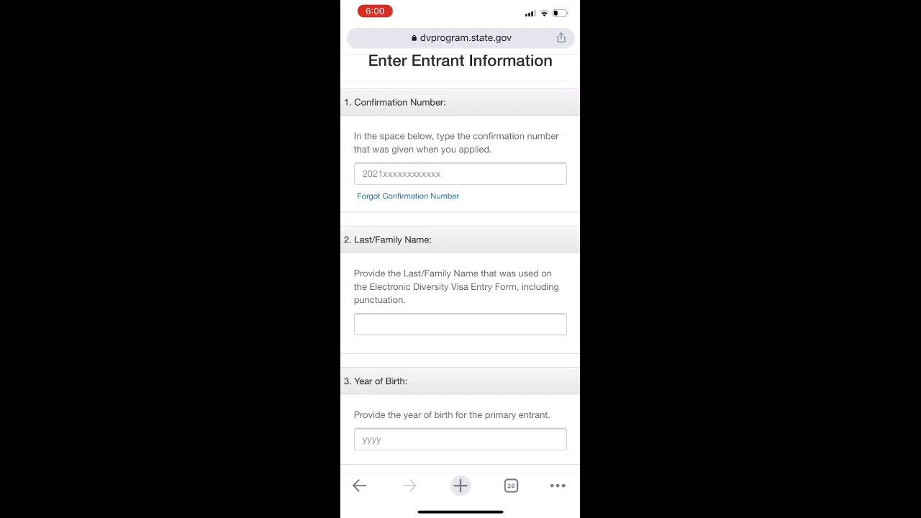
scroll(down, 3)
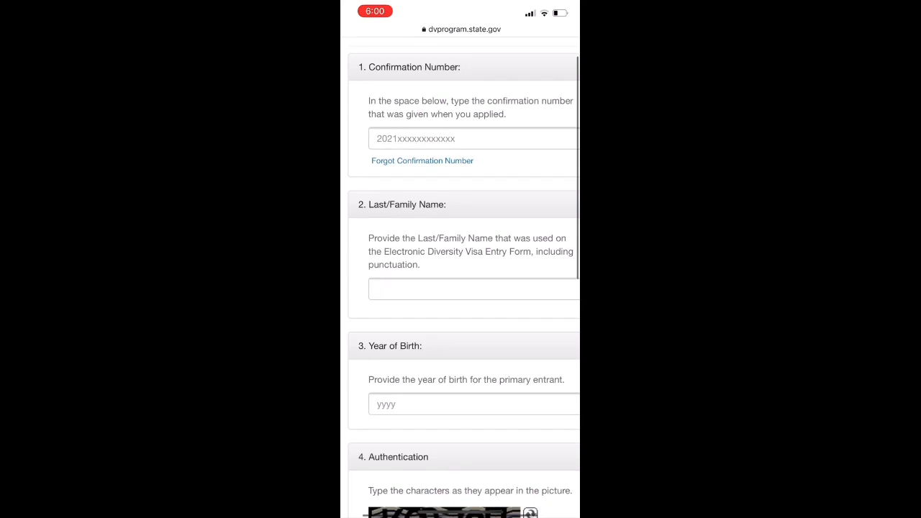
Follow 'Forgot Confirmation Number' to the Verify Entrant page with program year 2021.
scroll(down, 3)
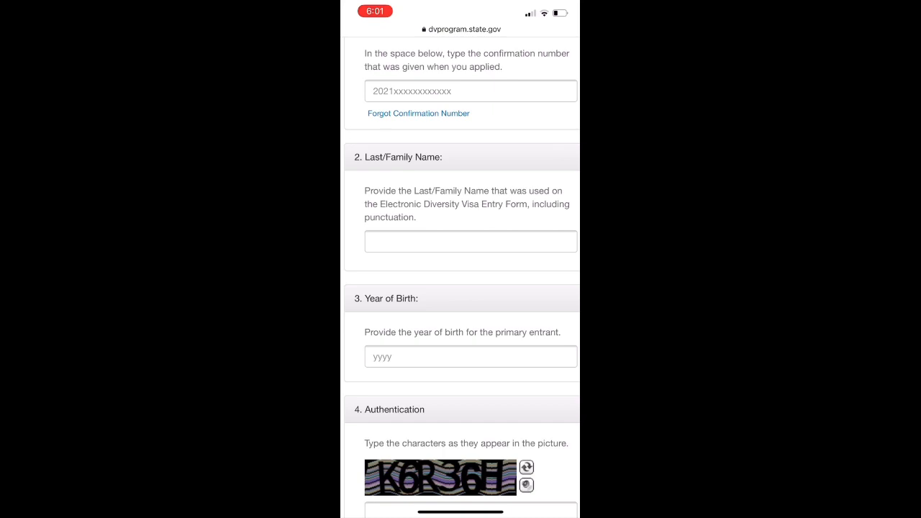
click(470, 241)
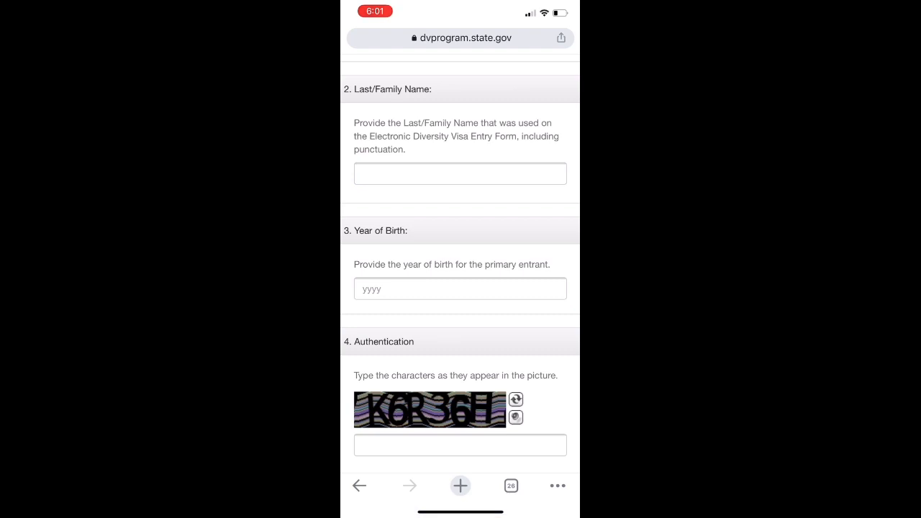
scroll(down, 3)
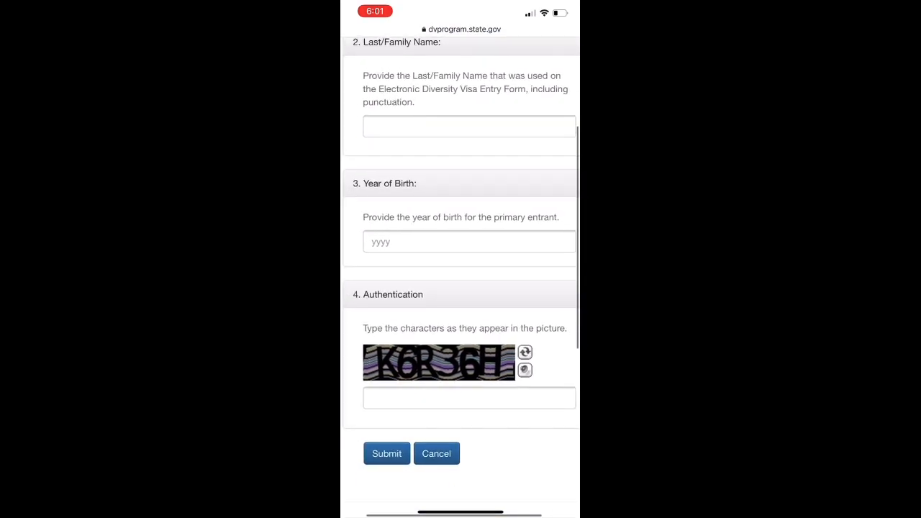
scroll(down, 3)
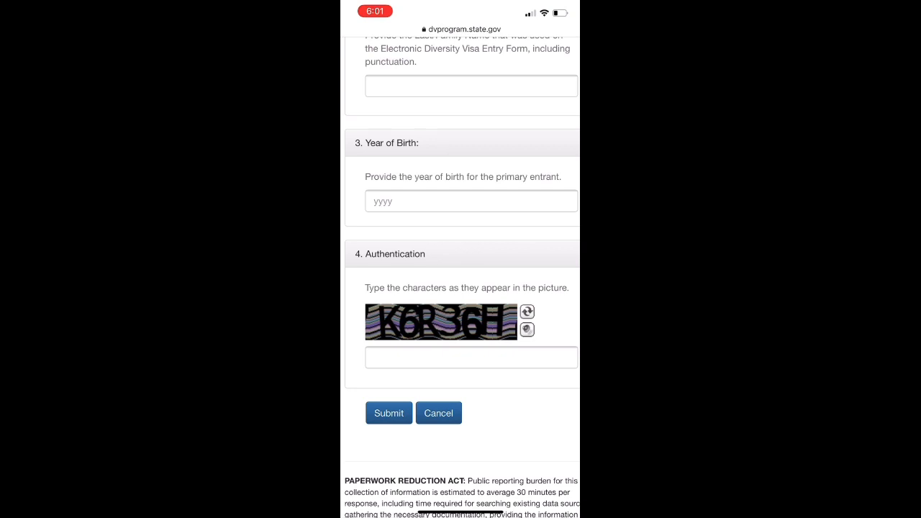
scroll(down, 3)
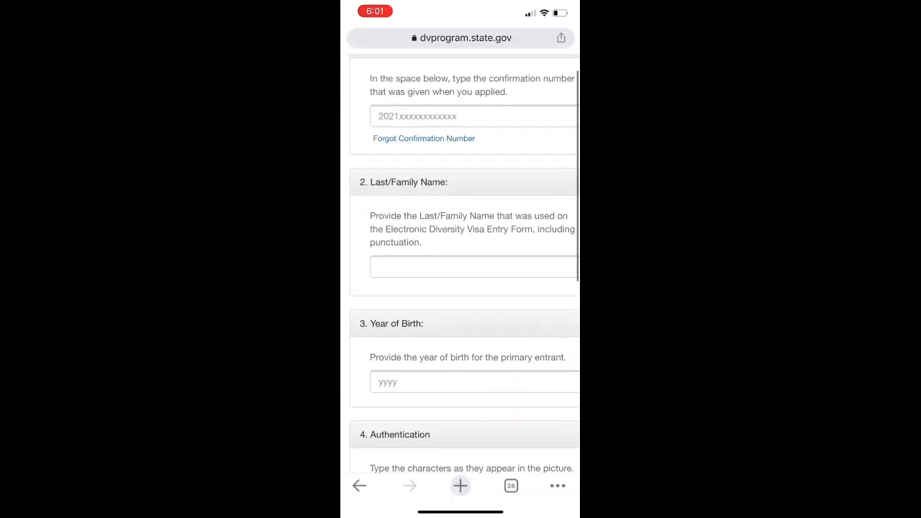
scroll(down, 3)
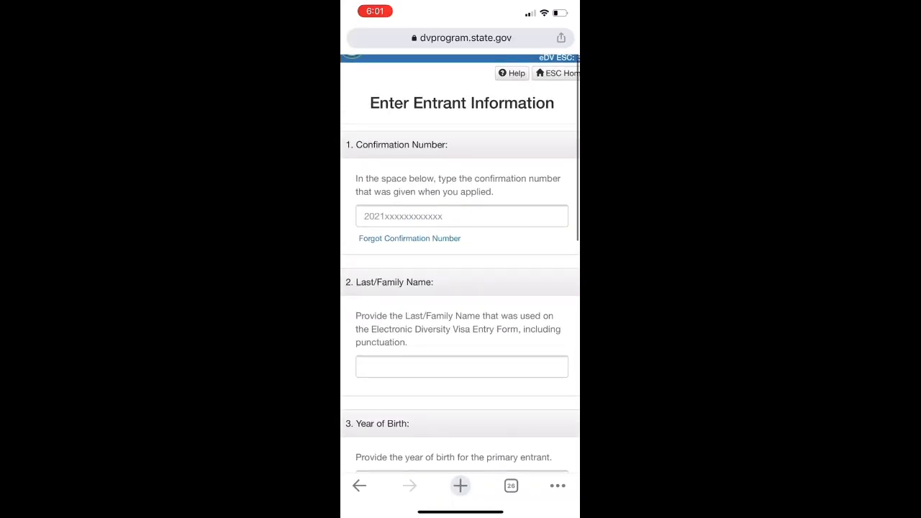
scroll(down, 3)
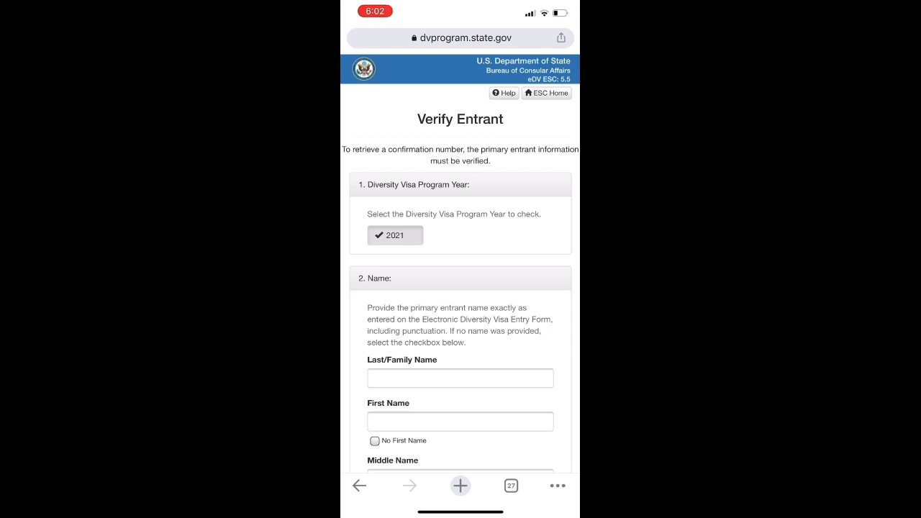
Scroll through the Verify Entrant form to Submit, then return to Enter Entrant Information.
scroll(down, 3)
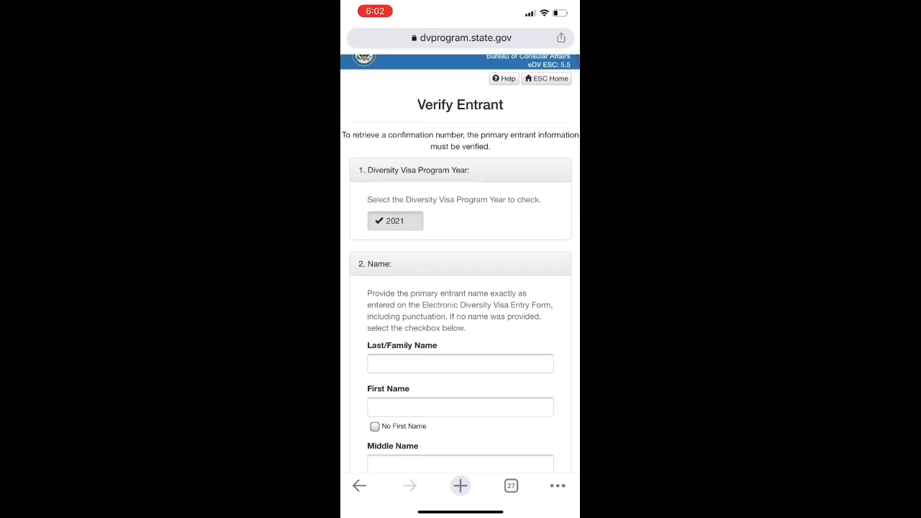
scroll(down, 3)
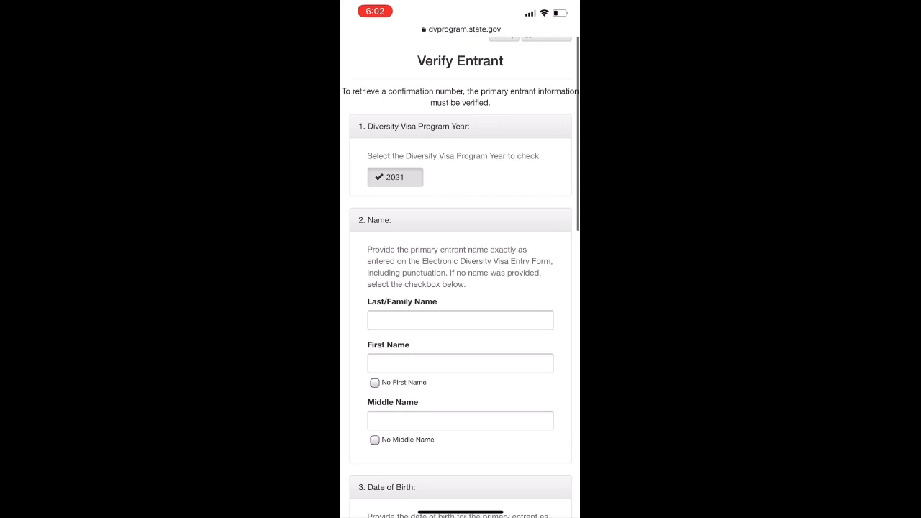
scroll(down, 3)
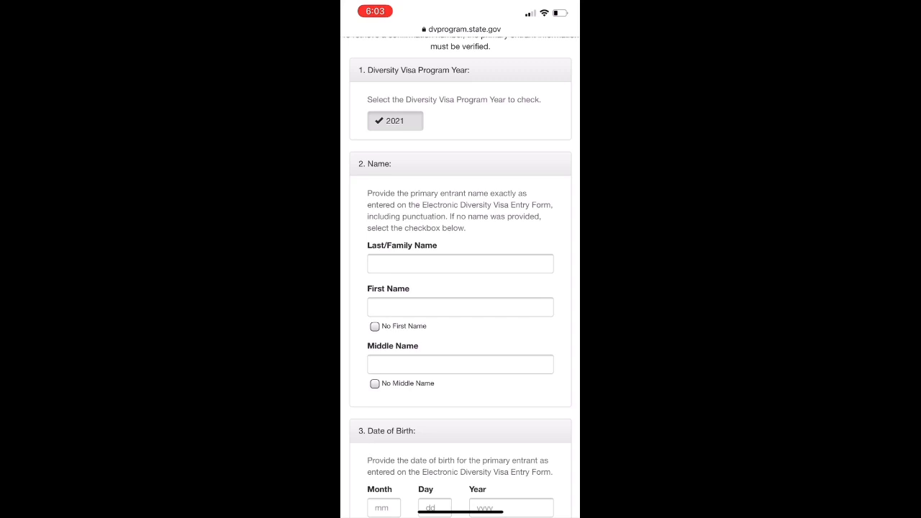
scroll(down, 3)
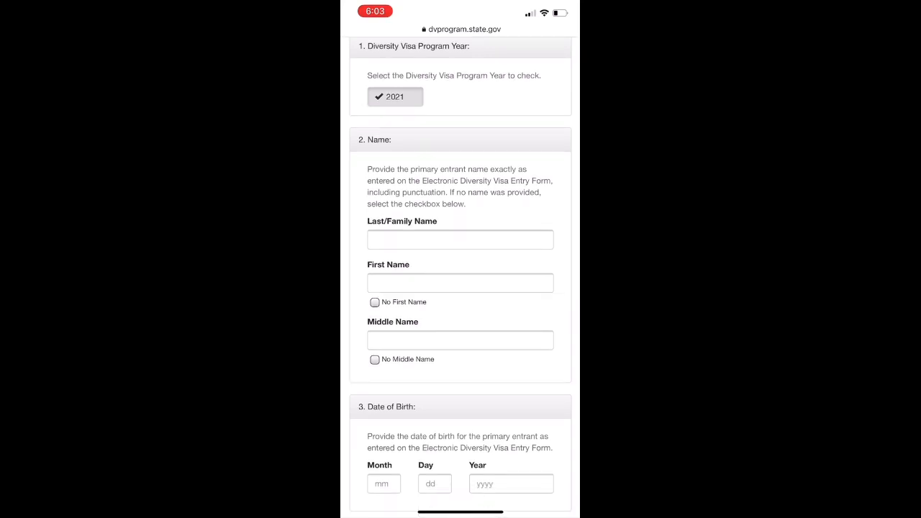
scroll(down, 3)
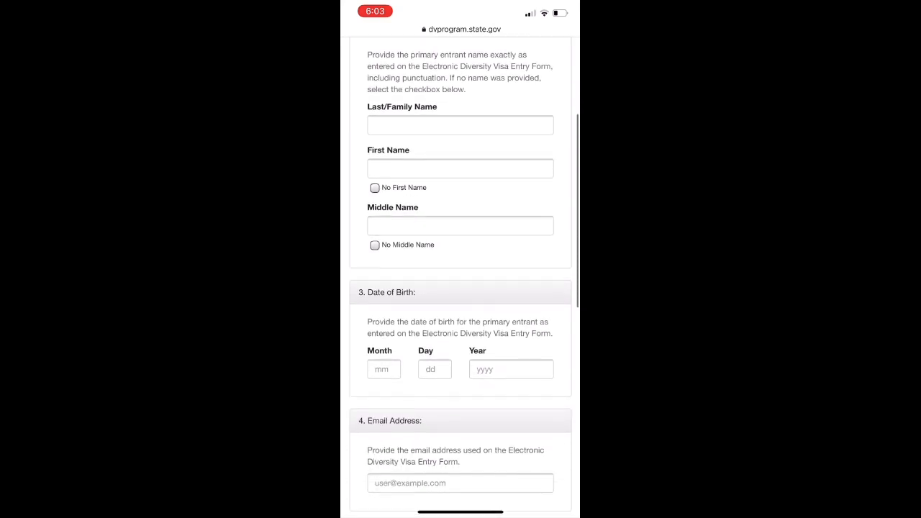
scroll(down, 3)
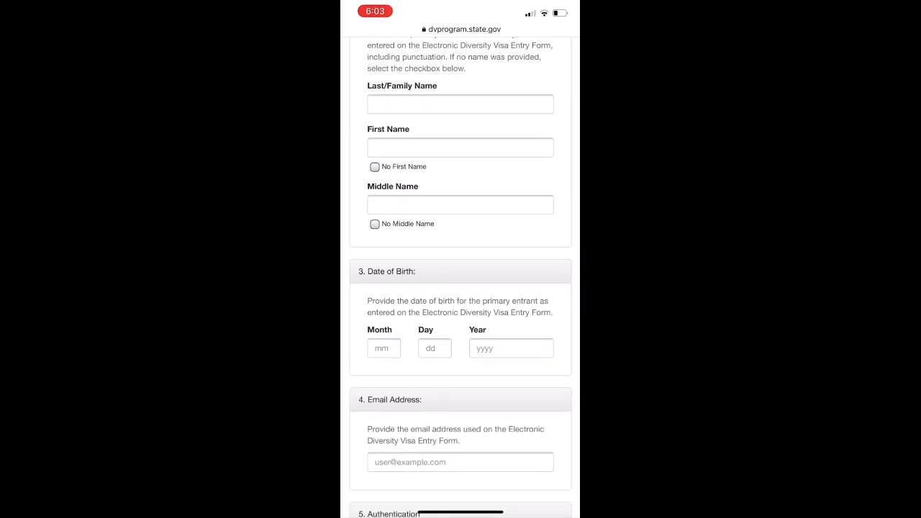
scroll(down, 3)
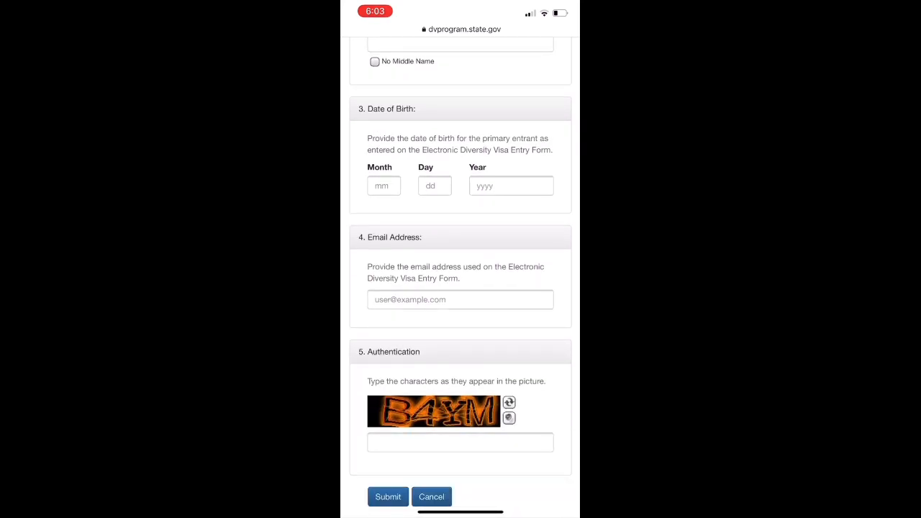
scroll(down, 3)
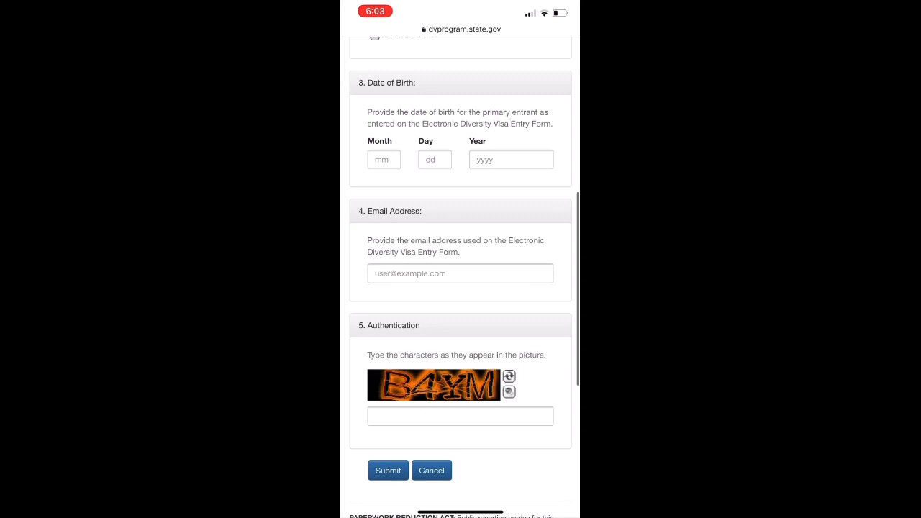
scroll(down, 3)
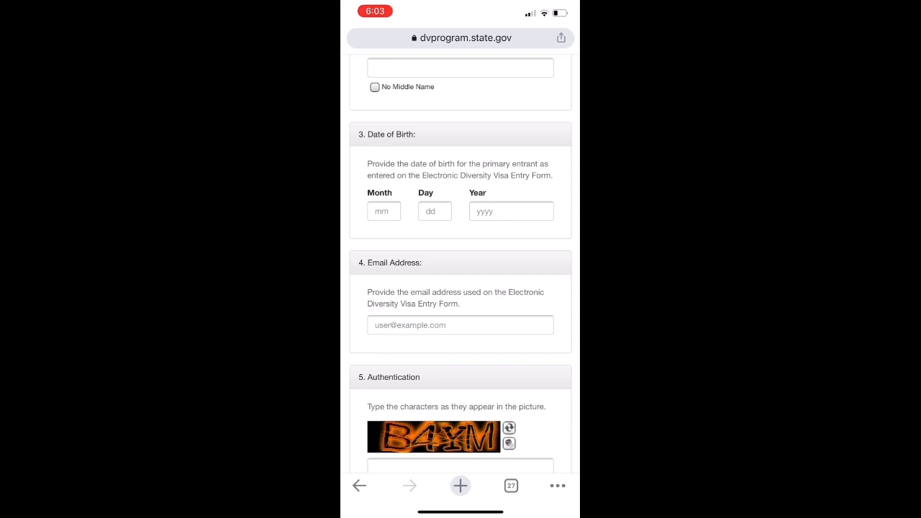
scroll(down, 3)
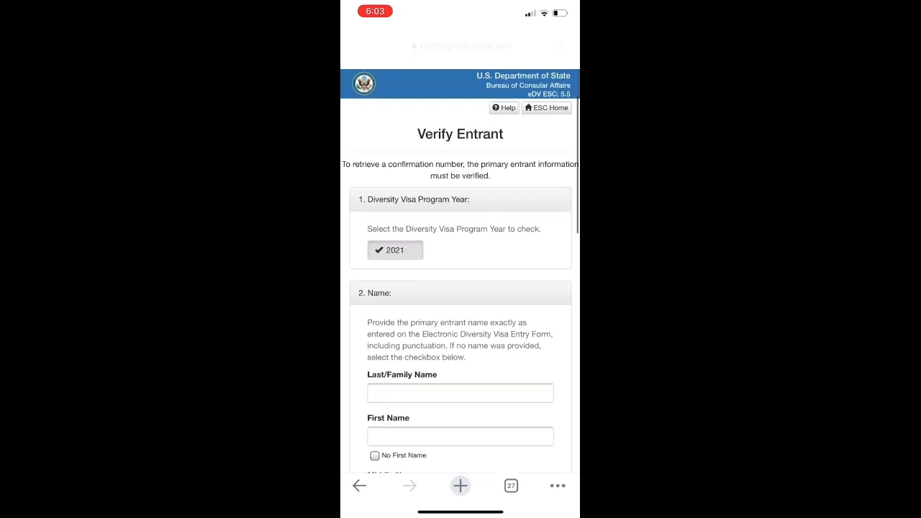
scroll(down, 3)
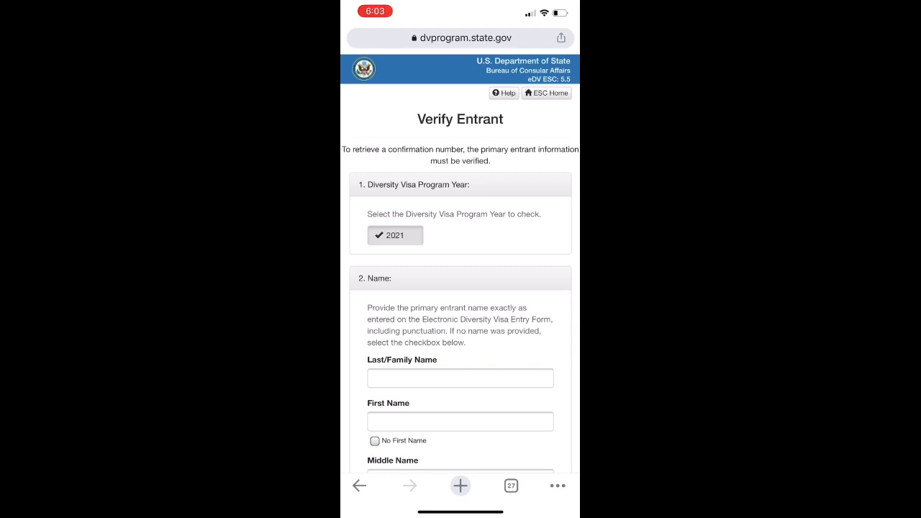
scroll(down, 3)
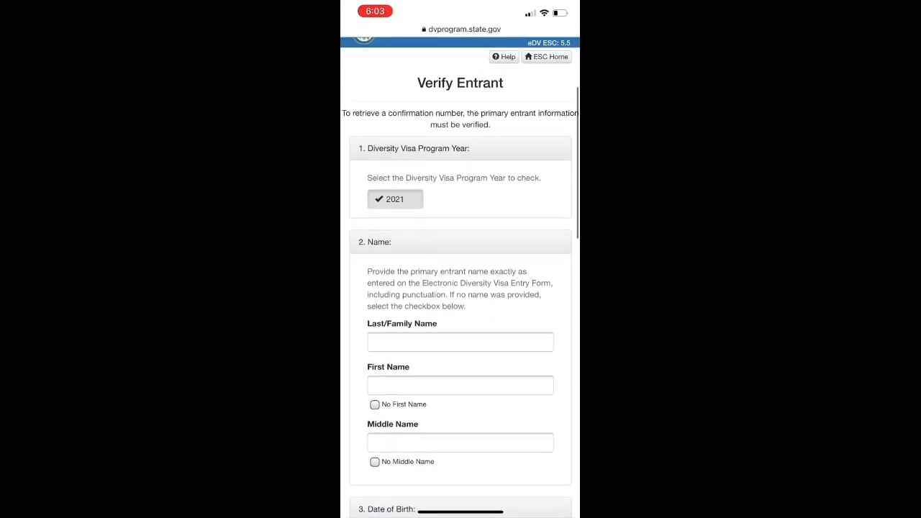
scroll(down, 3)
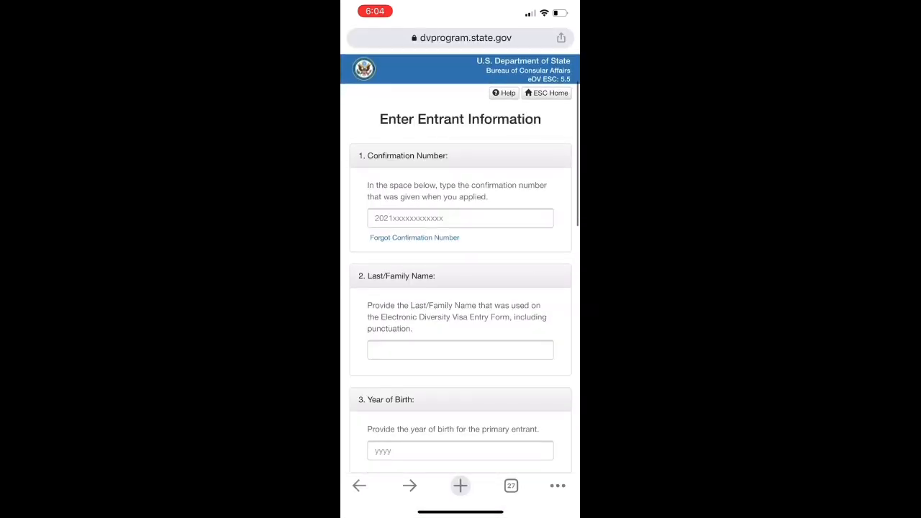
scroll(down, 3)
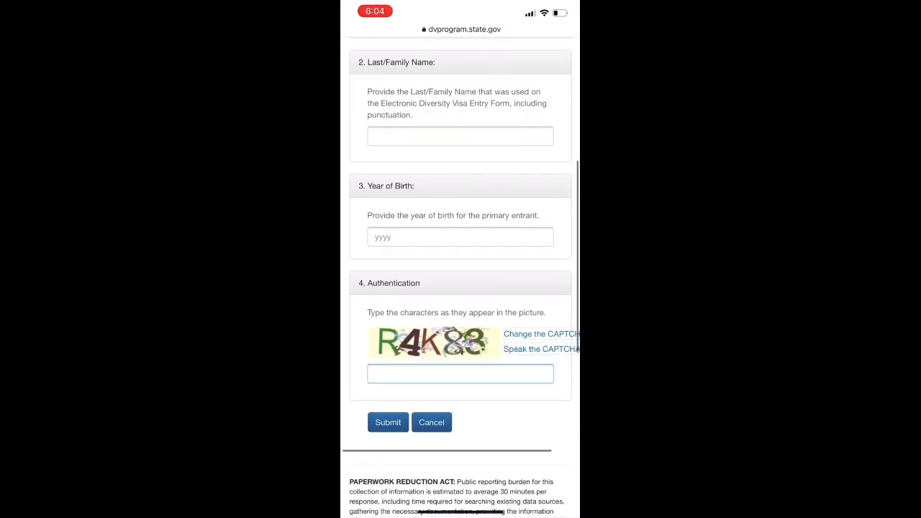
scroll(up, 3)
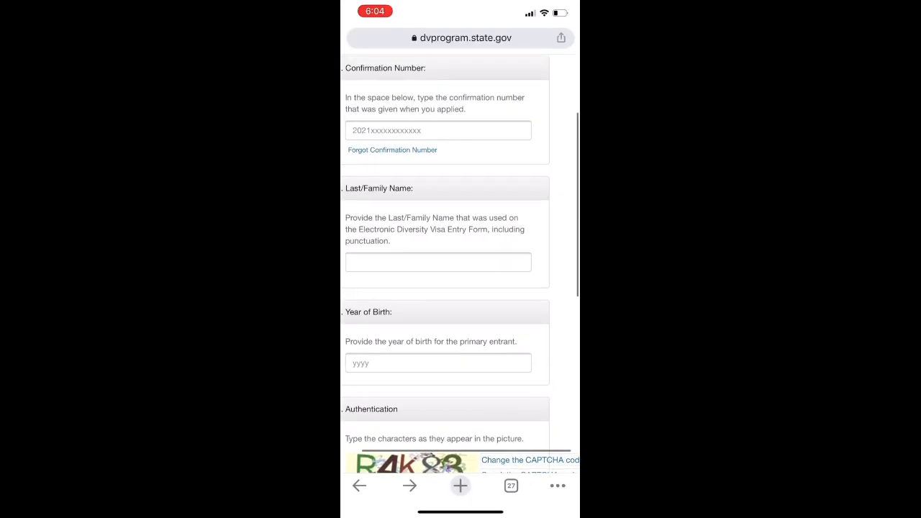